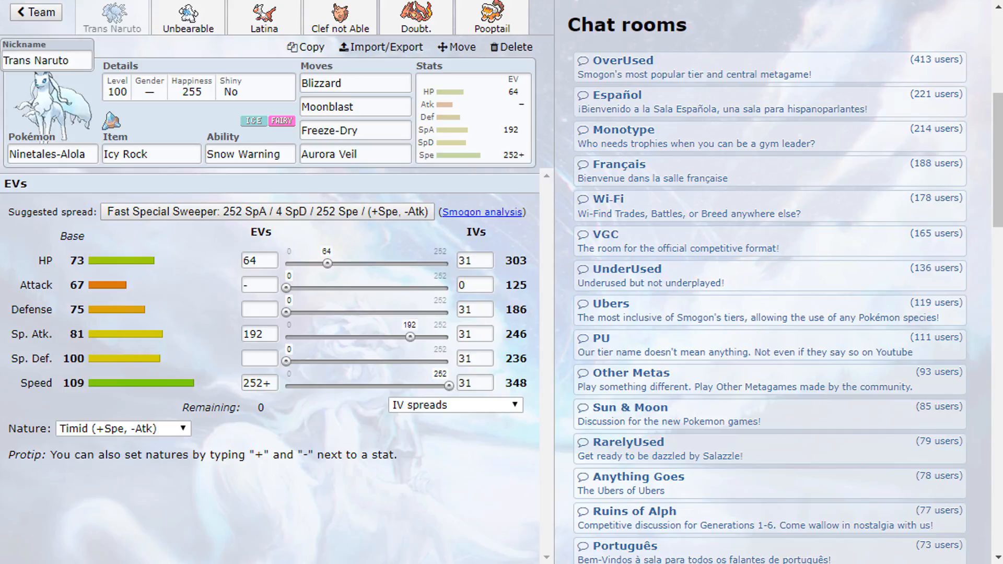
mouse_move(515, 383)
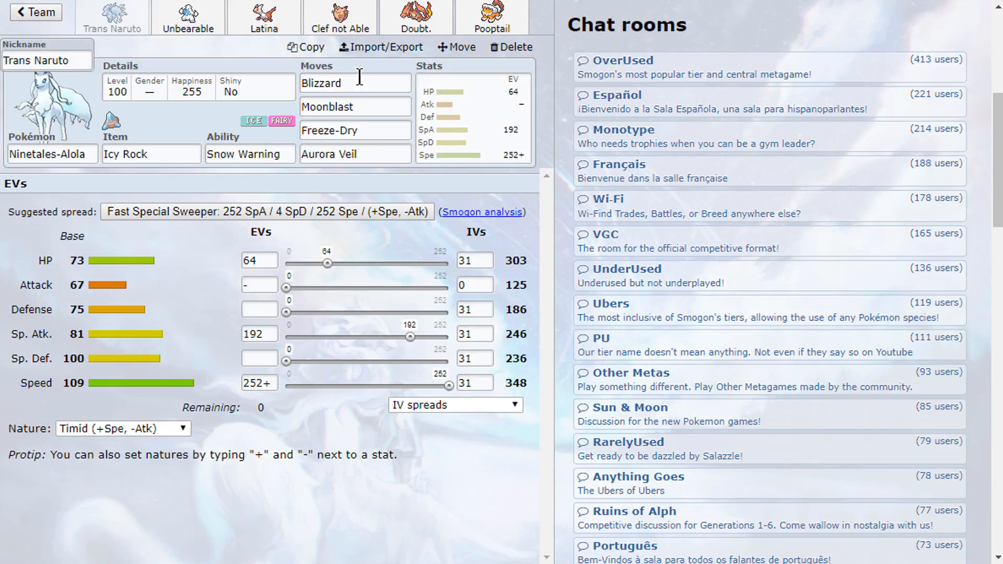
Look over Alolan Ninetales's move list, then view Unbearable's Beartic set.
left_click(354, 83)
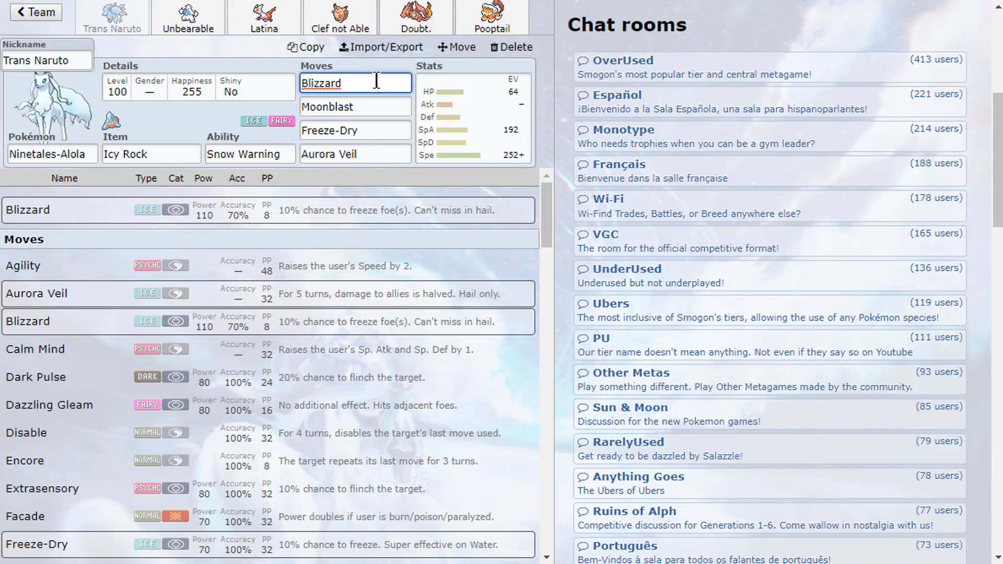
left_click(355, 131)
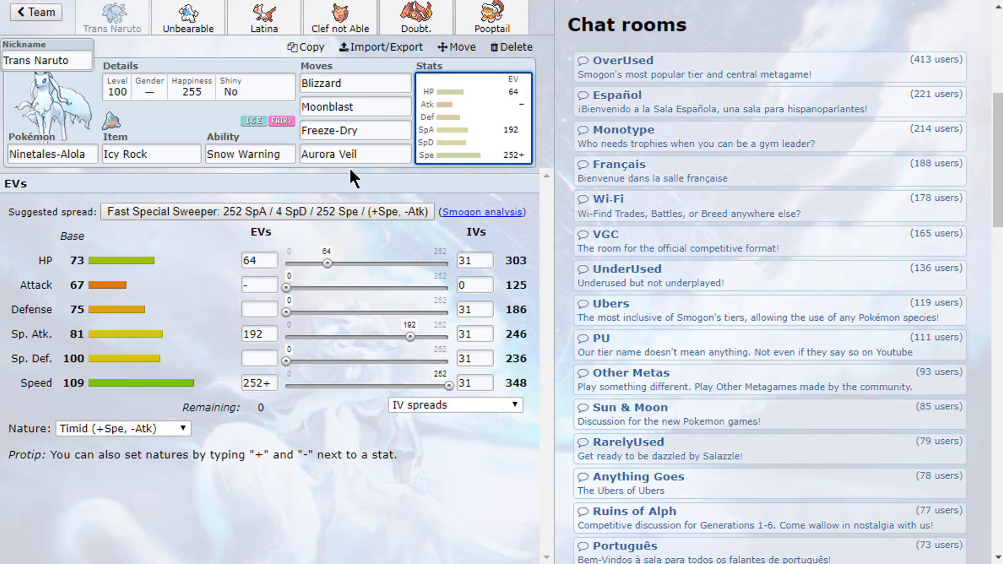
left_click(354, 82)
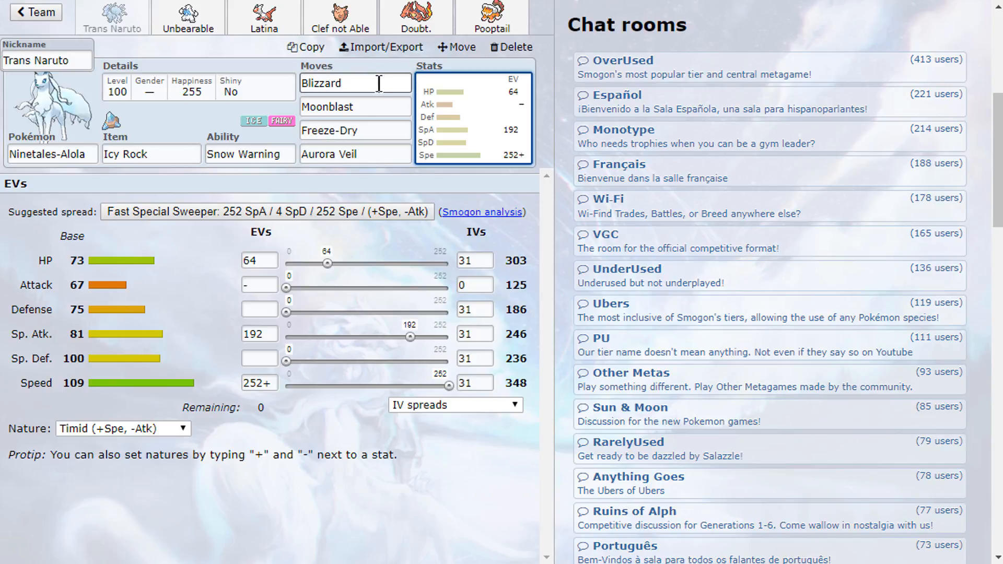
left_click(187, 18)
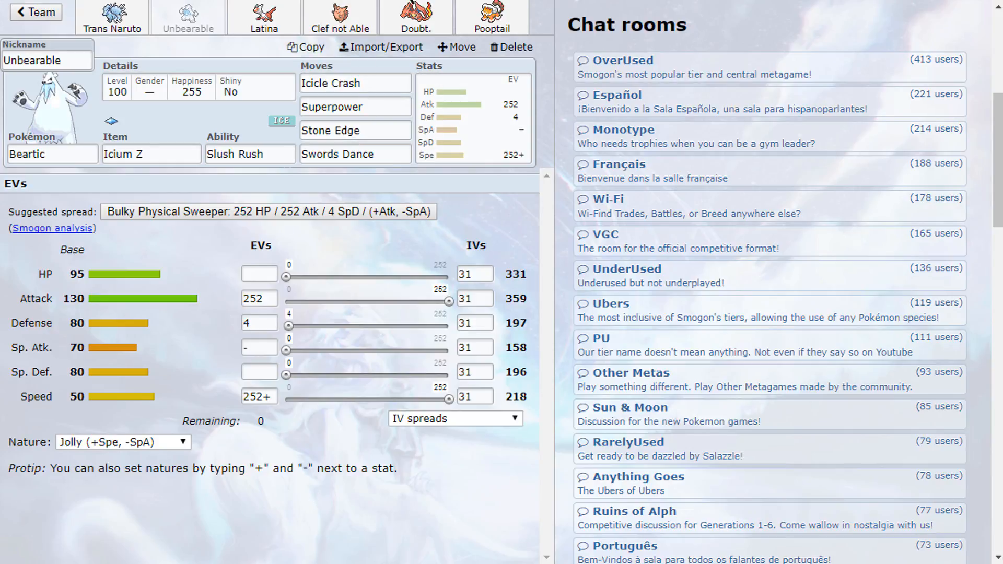
mouse_move(262, 20)
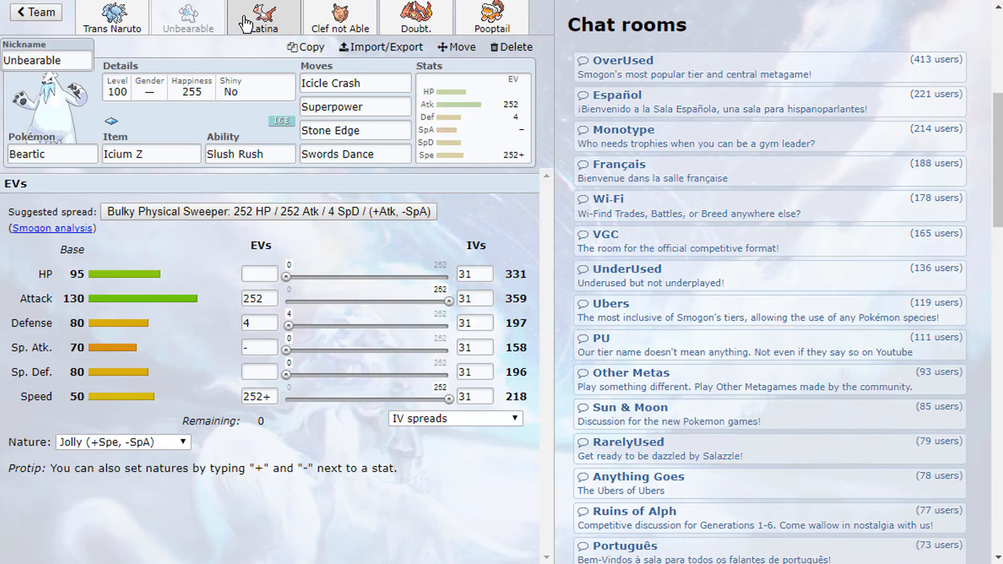
View the Latias, Clefable, Mega Charizard Y and Landorus-Therian sets in turn.
left_click(263, 17)
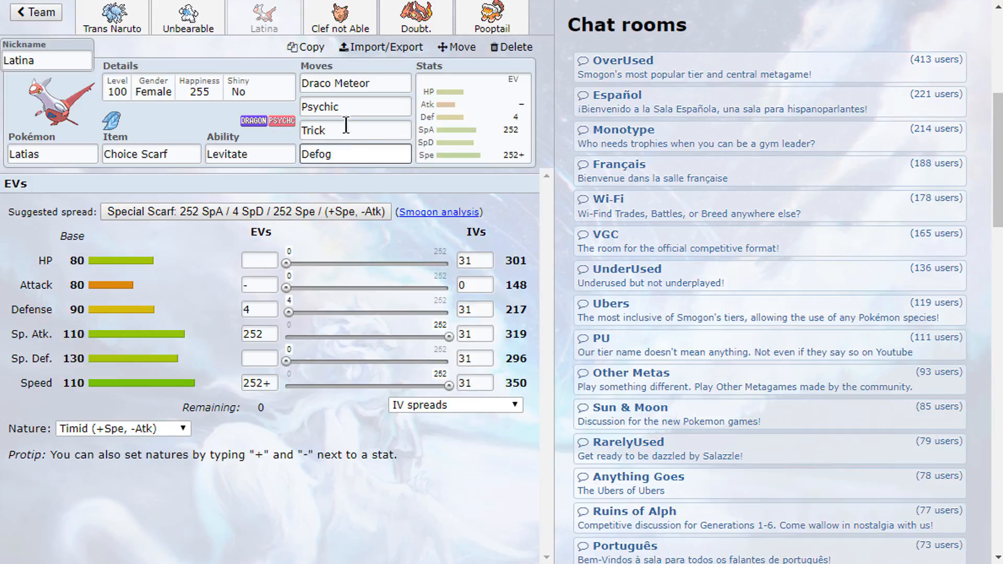
left_click(340, 17)
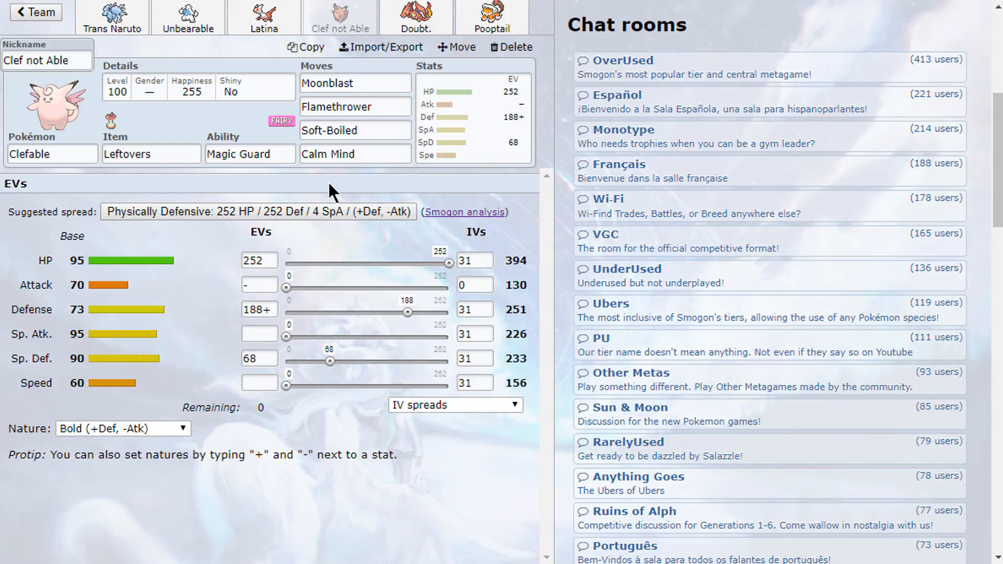
mouse_move(224, 42)
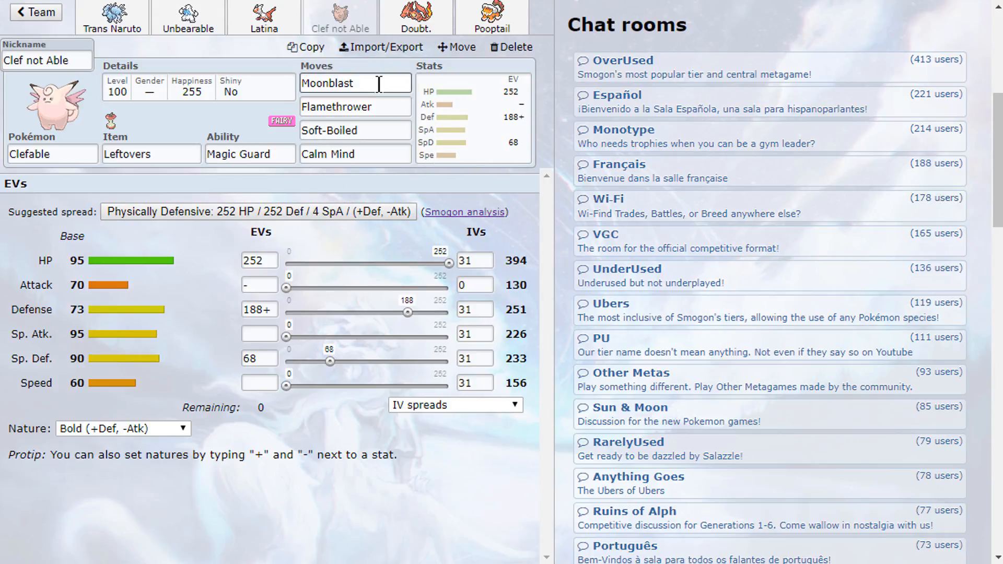
mouse_move(483, 94)
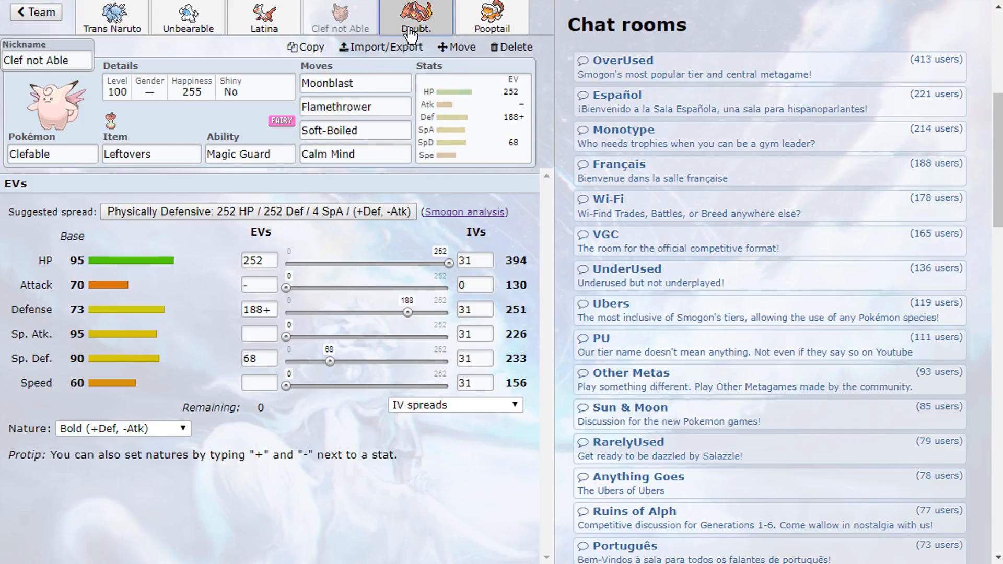
left_click(414, 17)
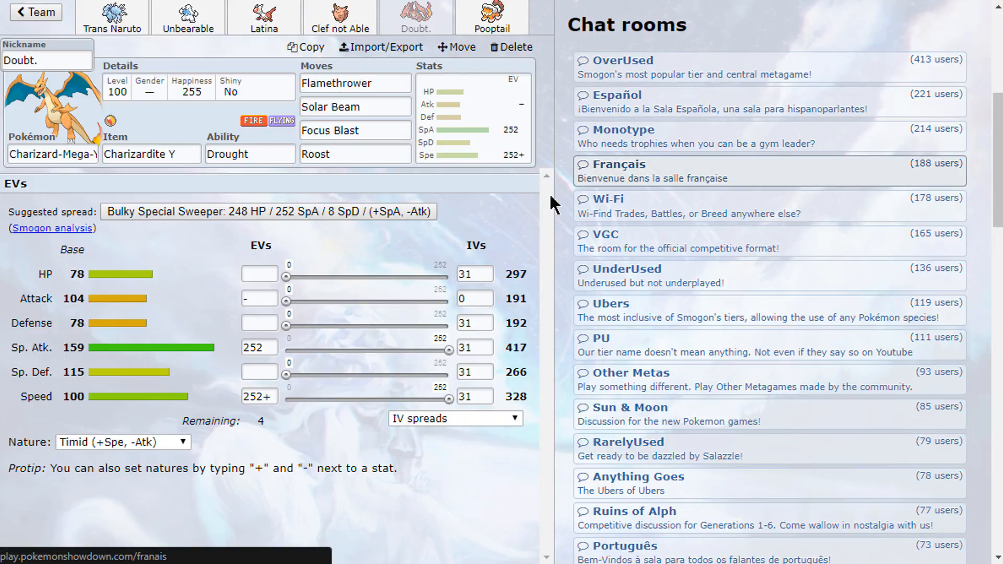
mouse_move(430, 101)
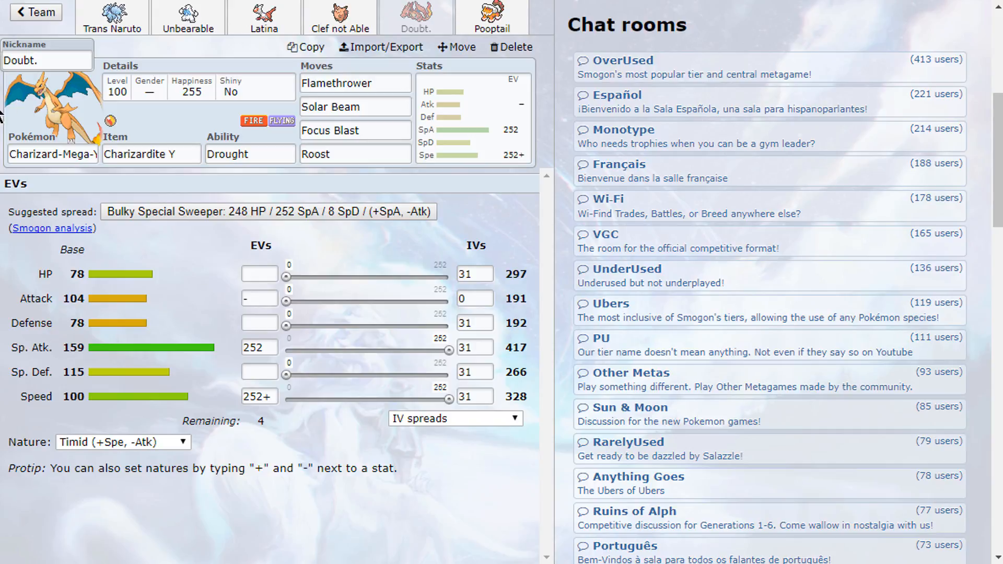
left_click(354, 131)
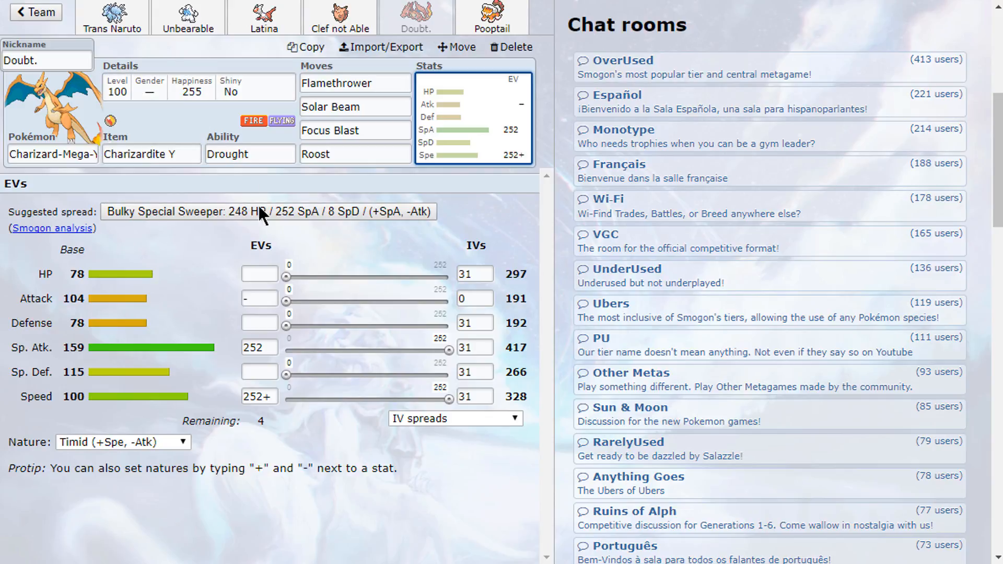
left_click(491, 19)
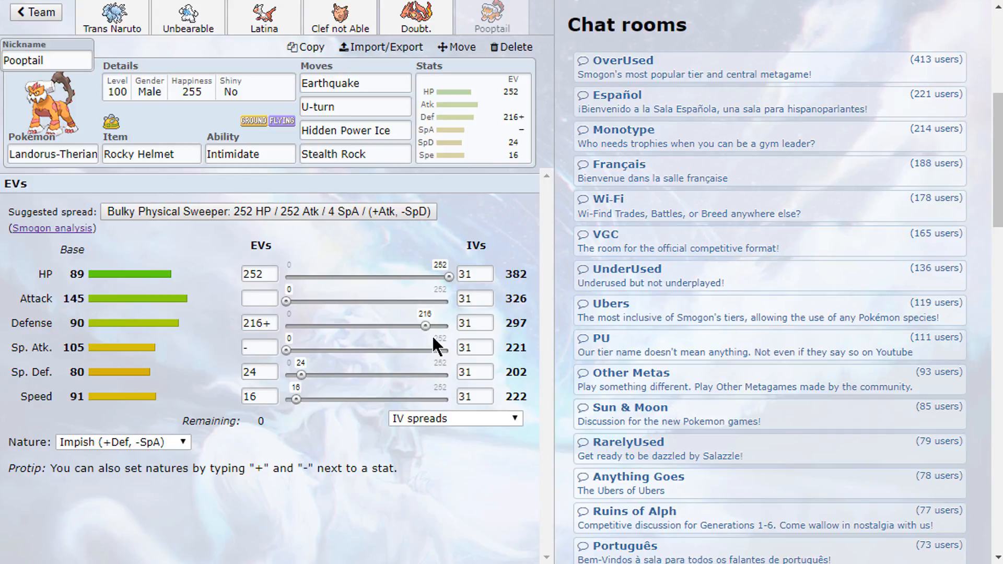
mouse_move(157, 12)
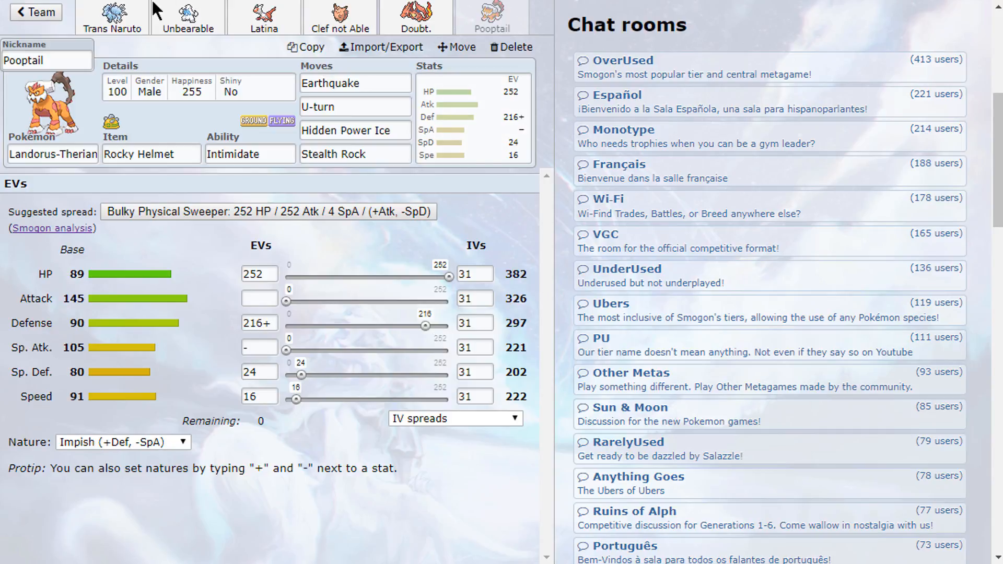
Recheck Trans Naruto's Ninetales-Alola moves and Unbearable's Beartic set, ending on Trans Naruto.
left_click(111, 19)
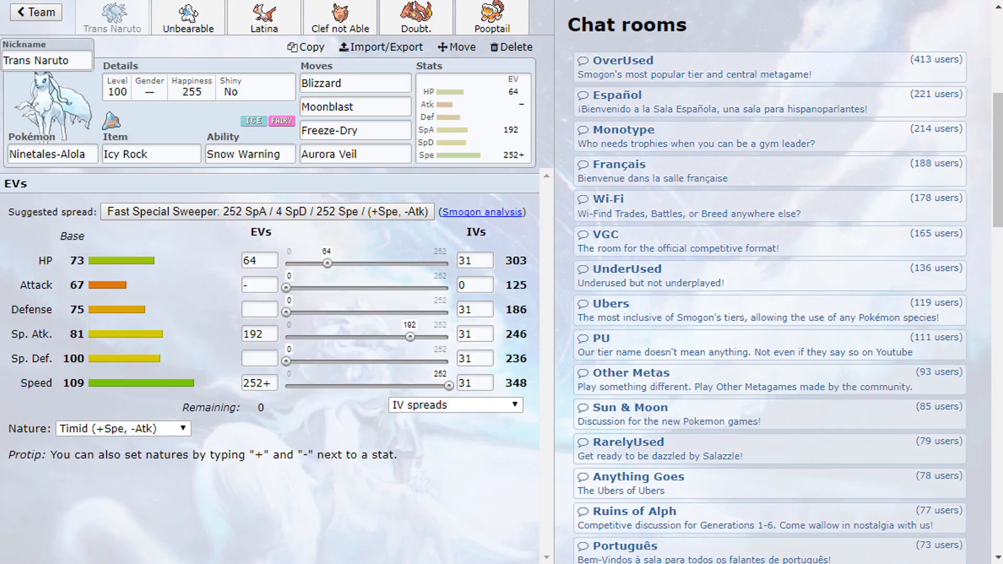
mouse_move(465, 508)
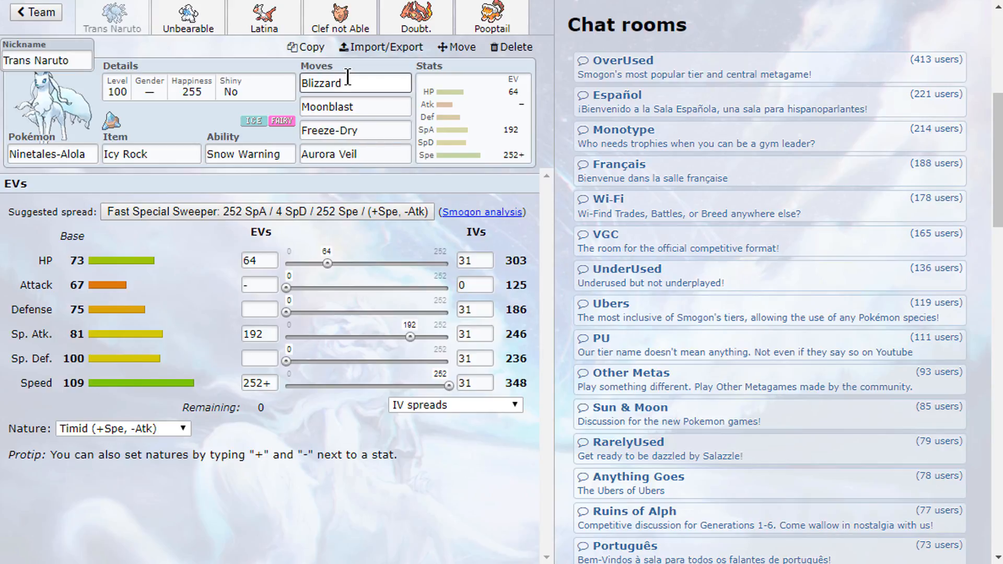
left_click(355, 83)
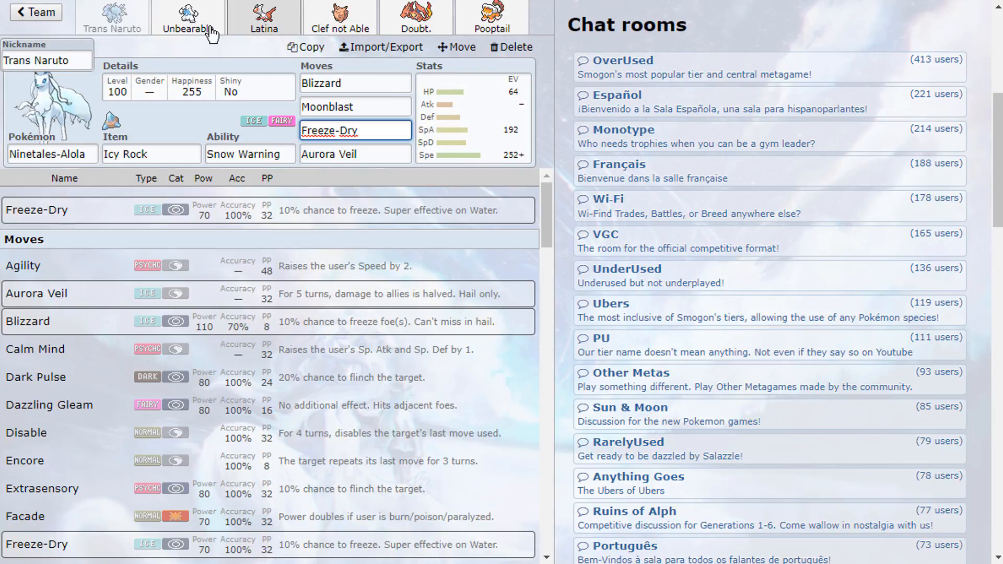
left_click(188, 18)
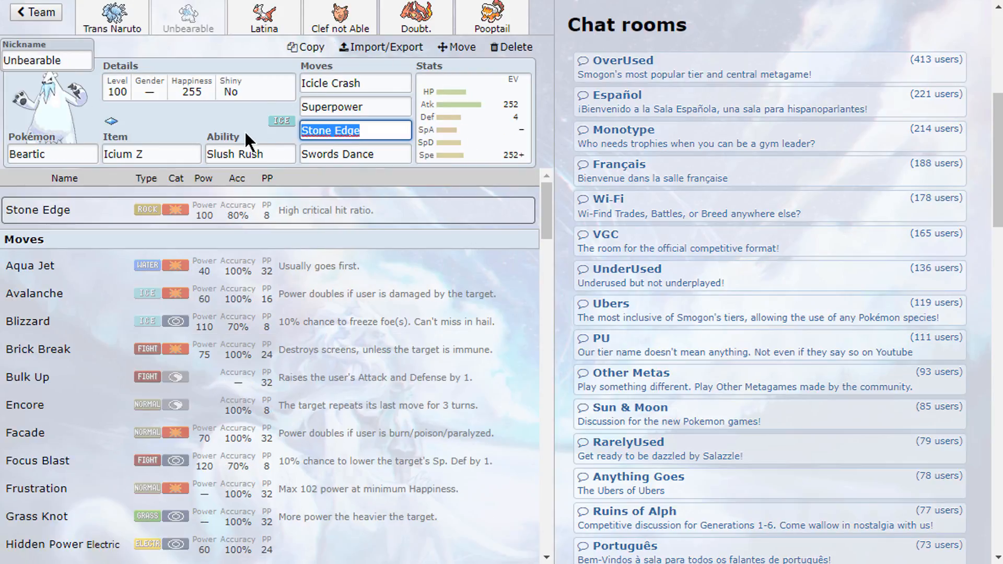
left_click(111, 17)
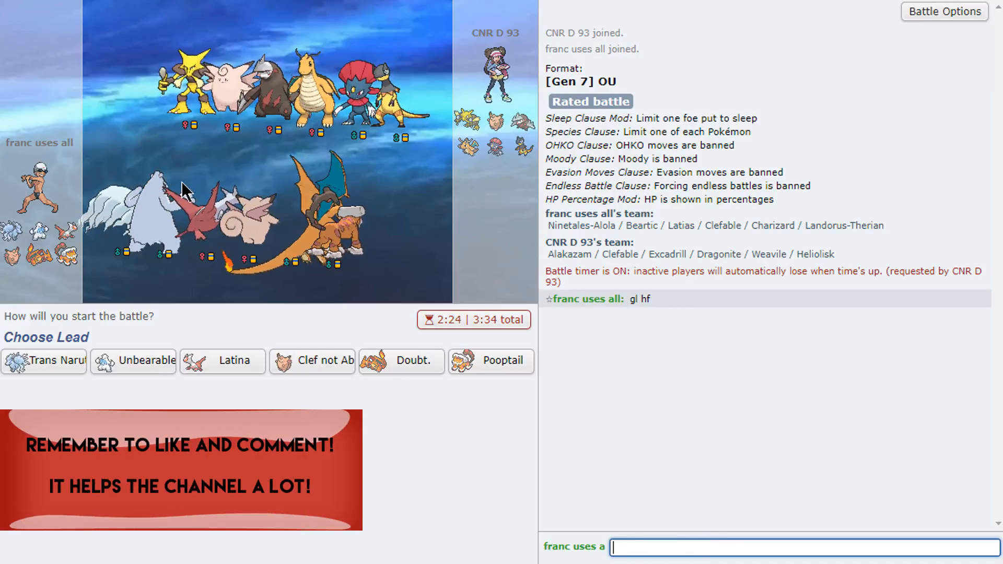
mouse_move(311, 361)
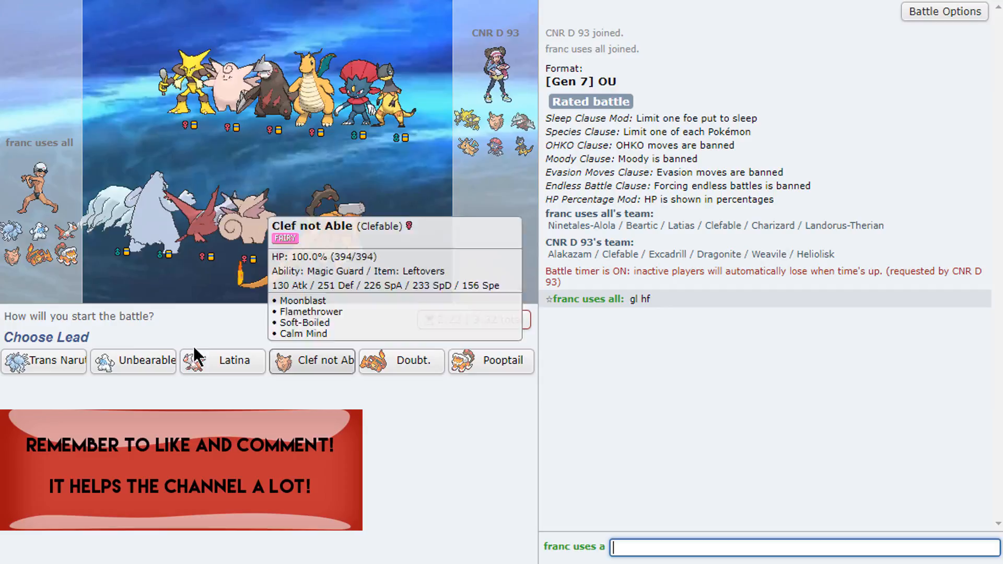
Lead with Trans Naruto (Alolan Ninetales) from team preview.
left_click(43, 361)
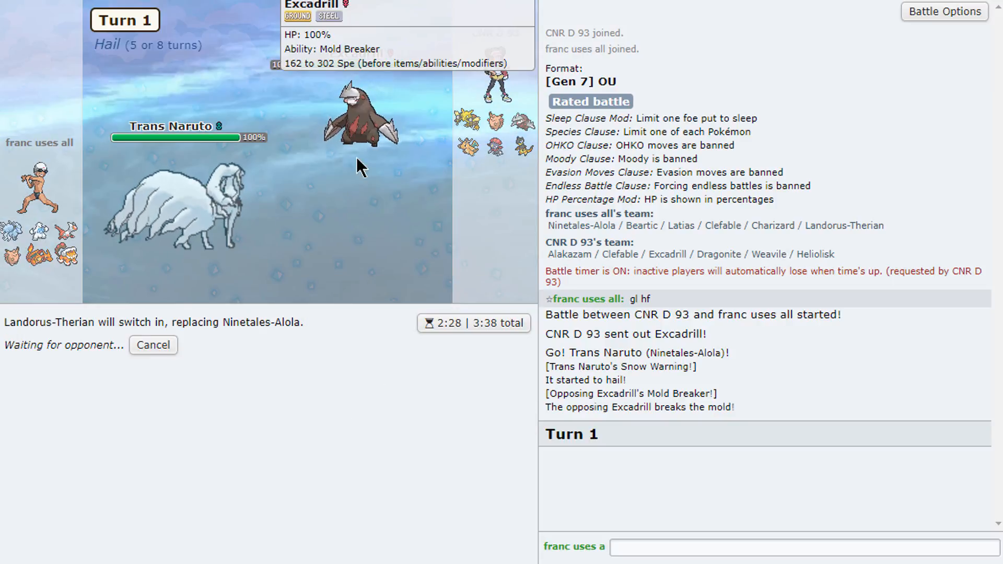
mouse_move(387, 483)
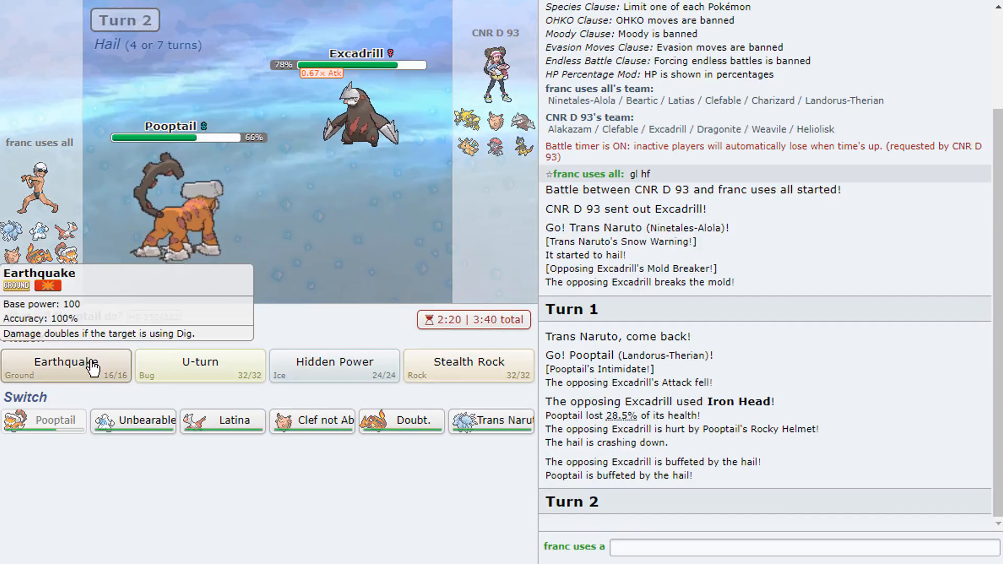
mouse_move(301, 377)
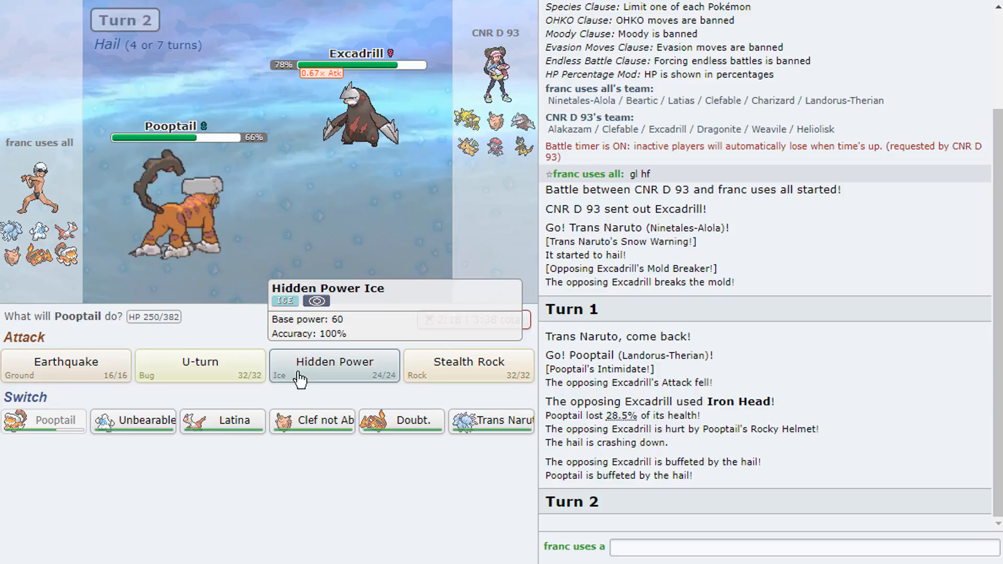
mouse_move(468, 365)
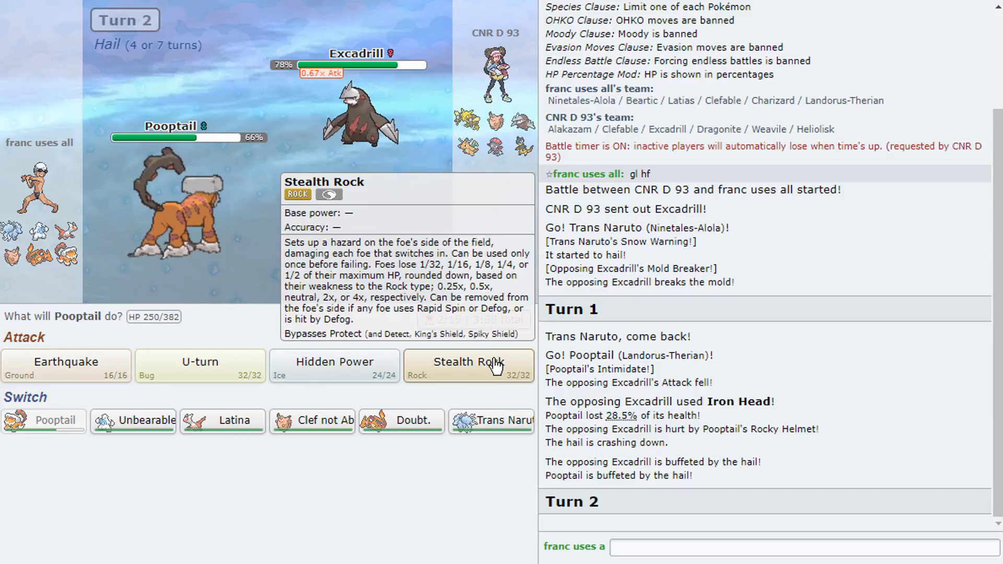
Have Landorus-Therian use Stealth Rock, then pick Ninetales after it faints.
left_click(467, 365)
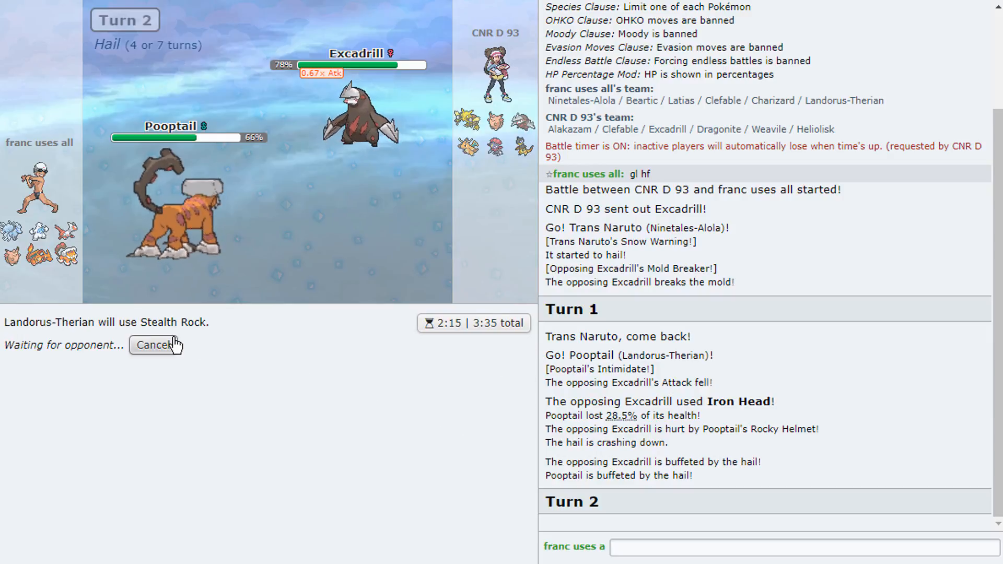
left_click(154, 344)
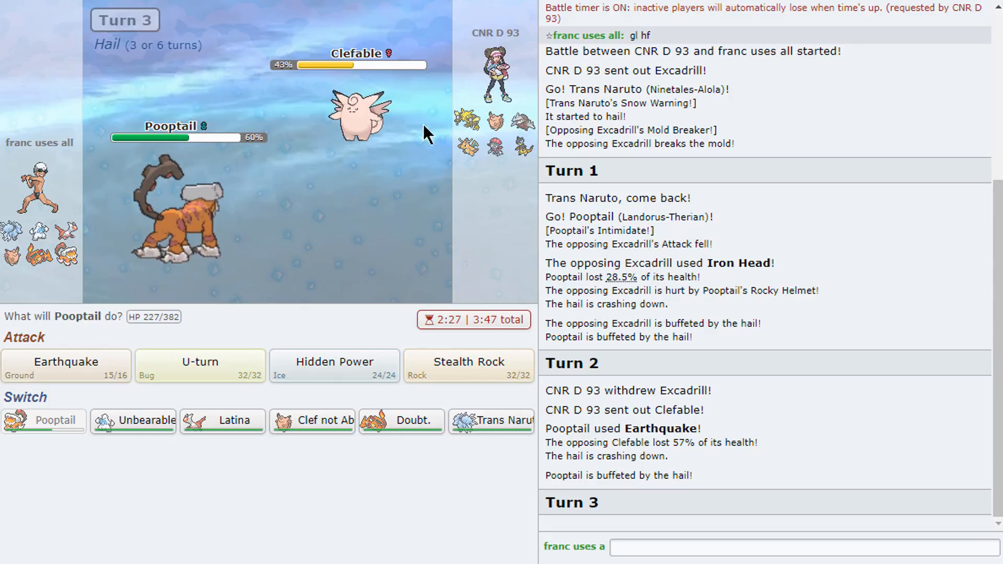
mouse_move(667, 469)
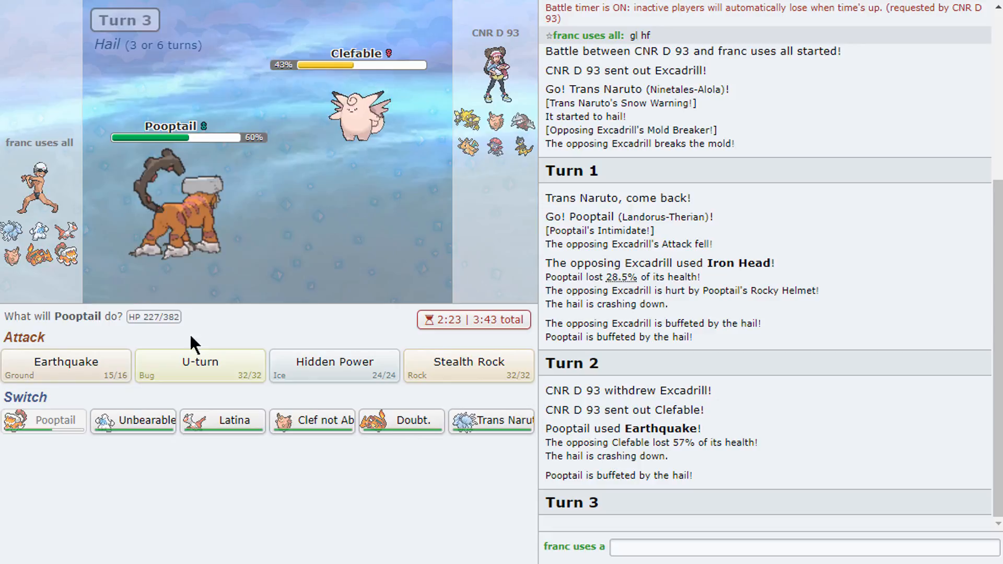
left_click(468, 365)
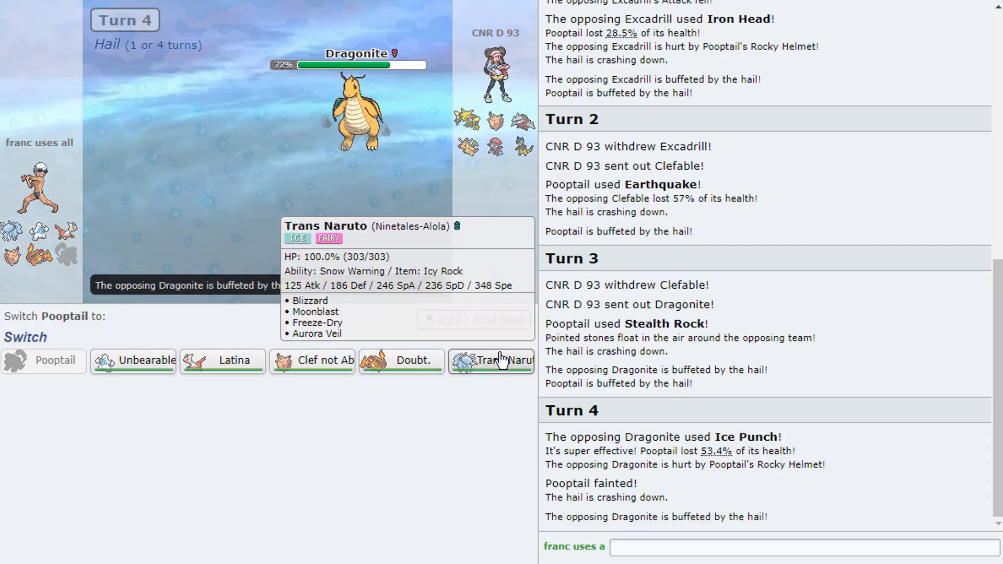
left_click(491, 360)
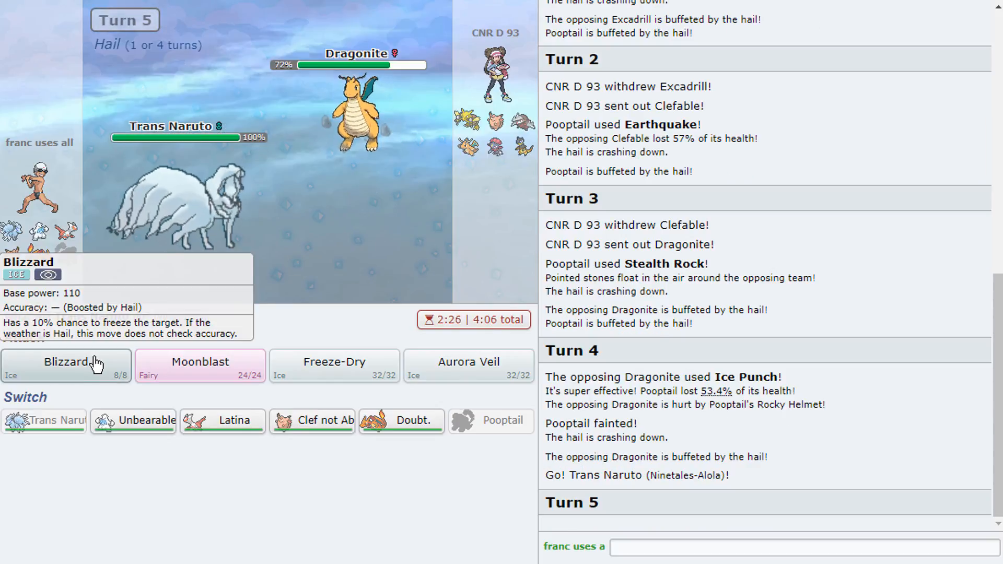
Use Blizzard twice with Alolan Ninetales to knock out Clefable.
left_click(65, 362)
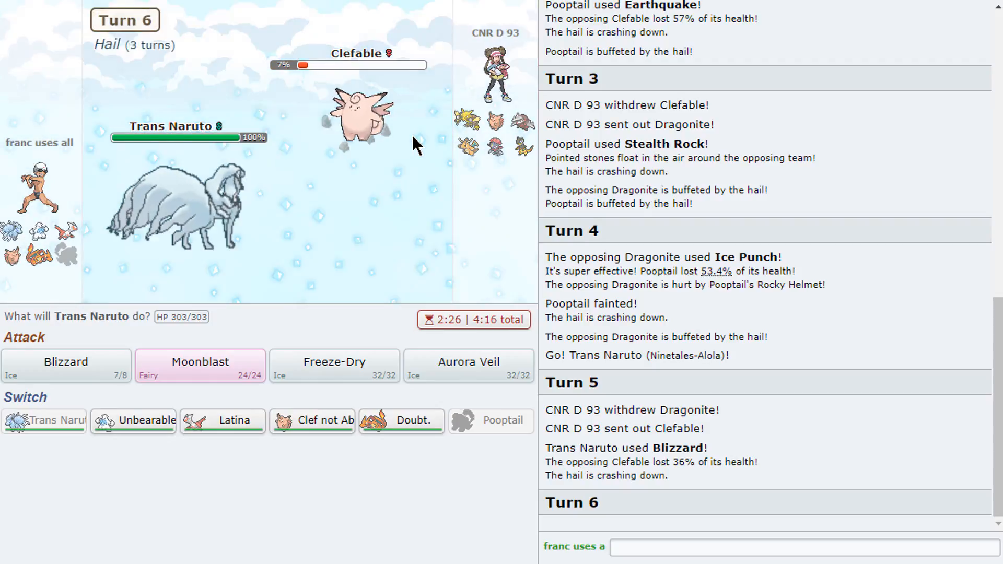
left_click(66, 362)
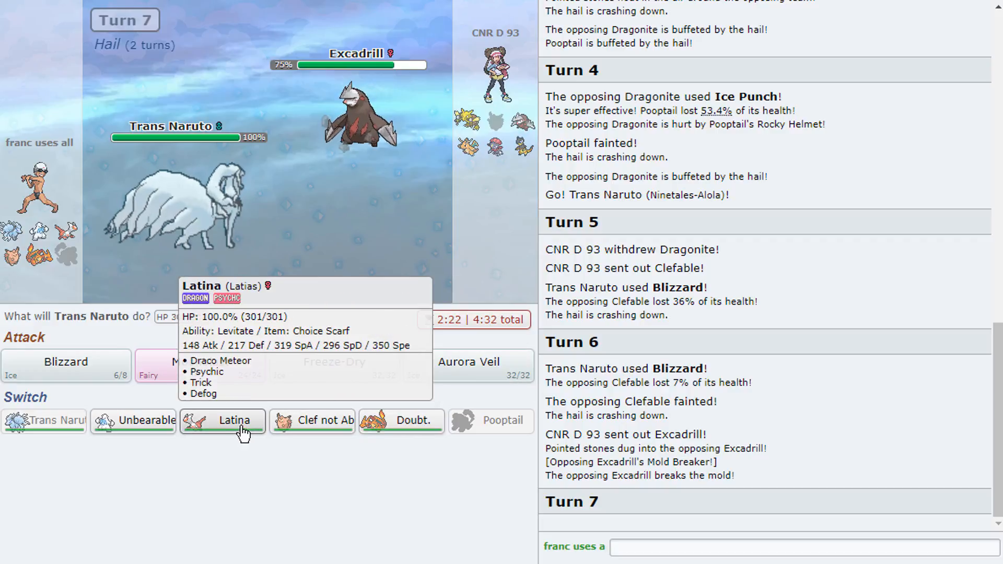
Switch to Mega Charizard Y against Excadrill, then swap to Latias.
left_click(222, 420)
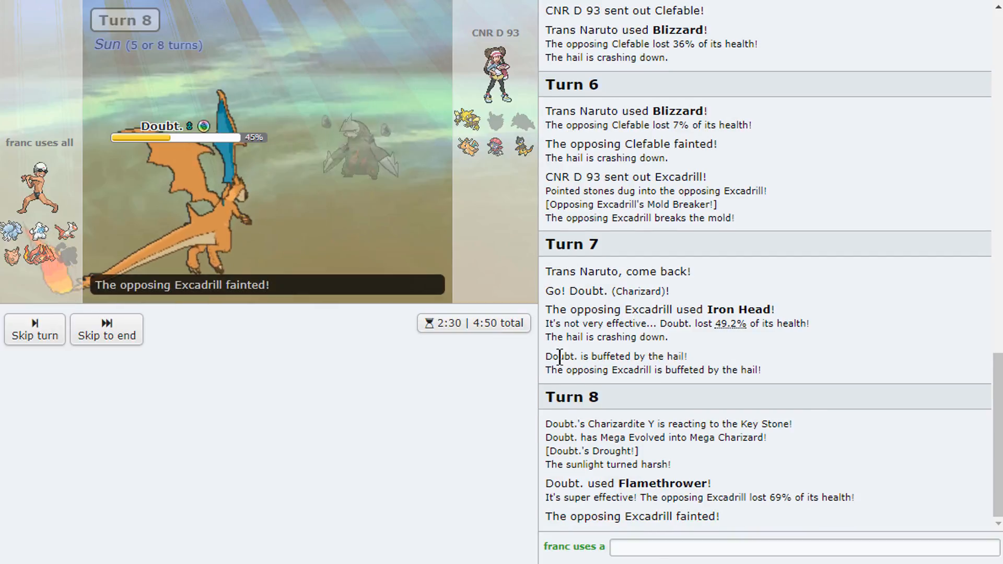
left_click(34, 330)
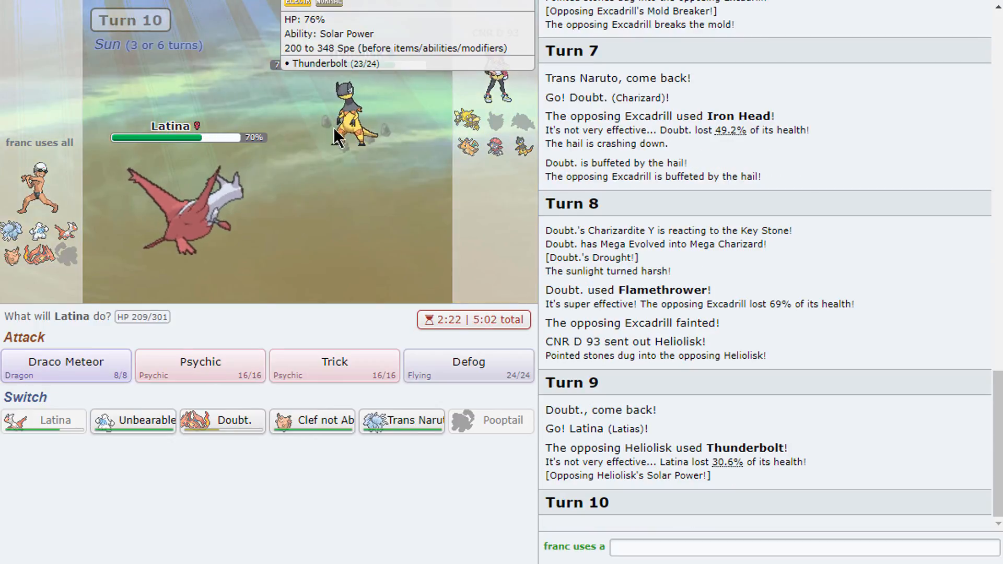
Use Latias's Draco Meteor on Heliolisk.
left_click(65, 361)
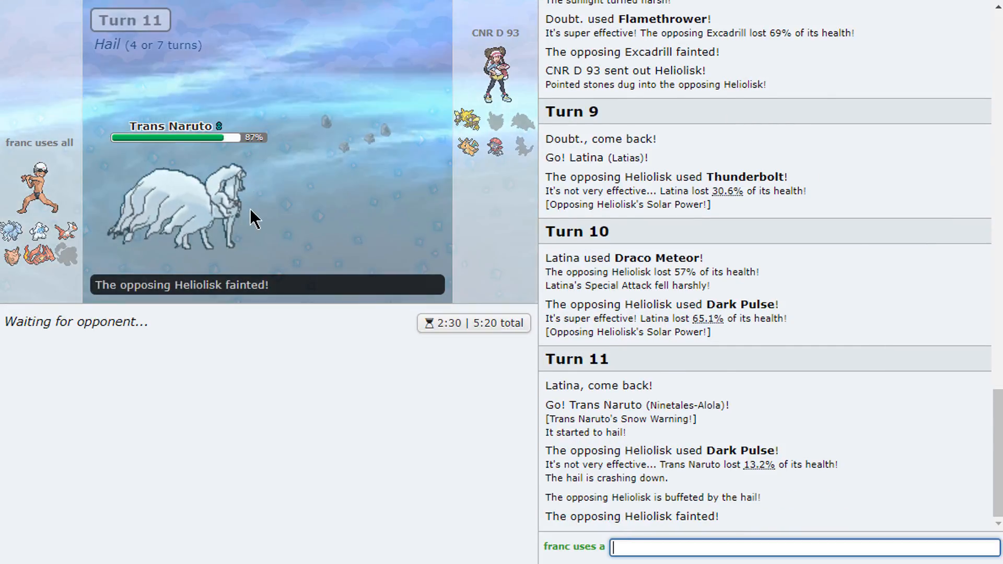
mouse_move(318, 329)
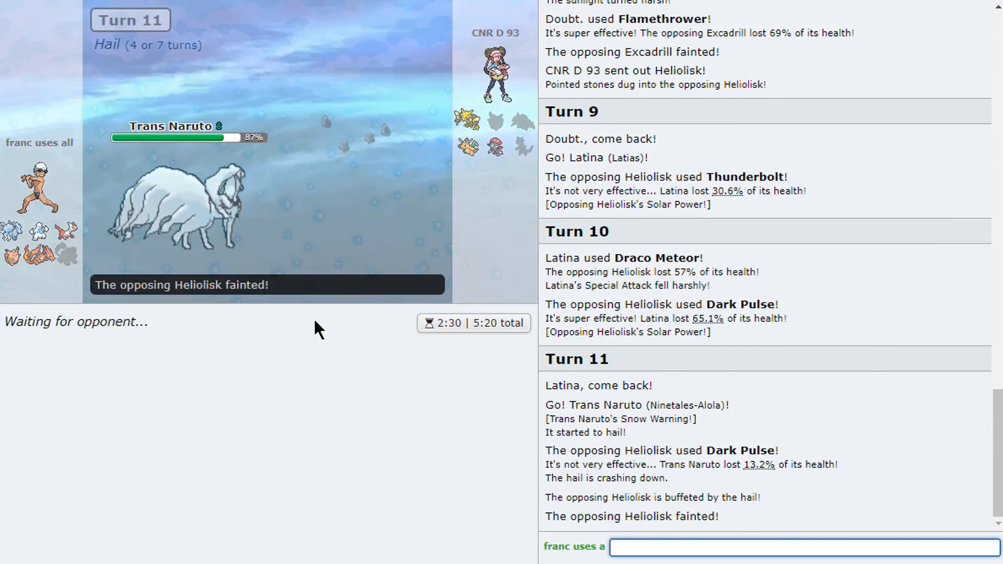
mouse_move(122, 479)
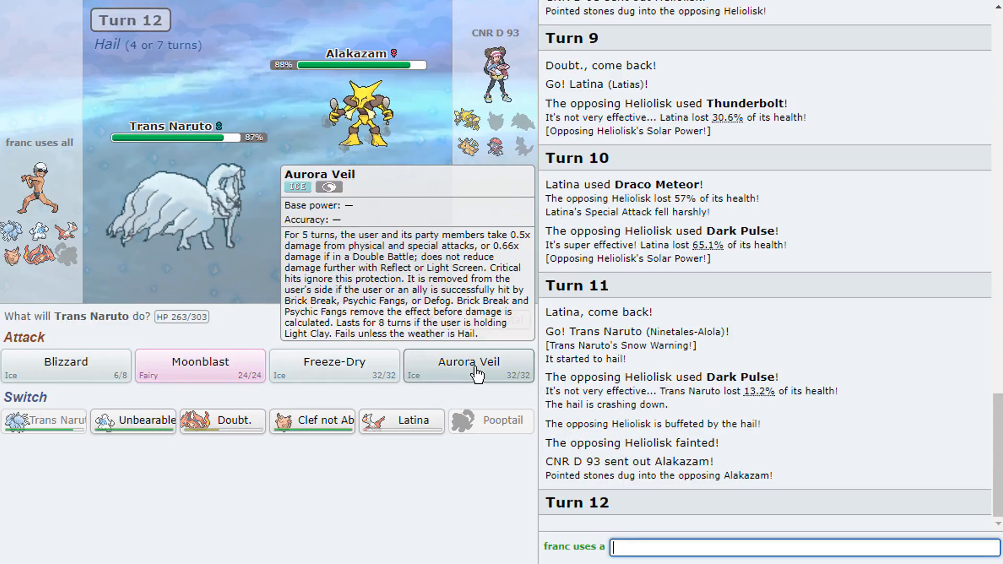
Set Aurora Veil with Ninetales, switch to Latias, and skip the turn animations.
left_click(468, 365)
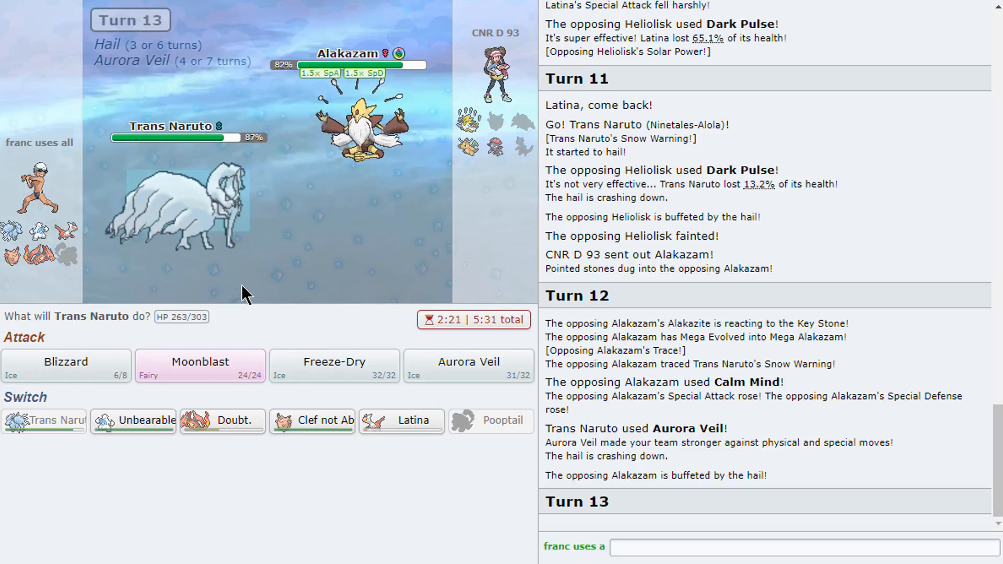
mouse_move(311, 421)
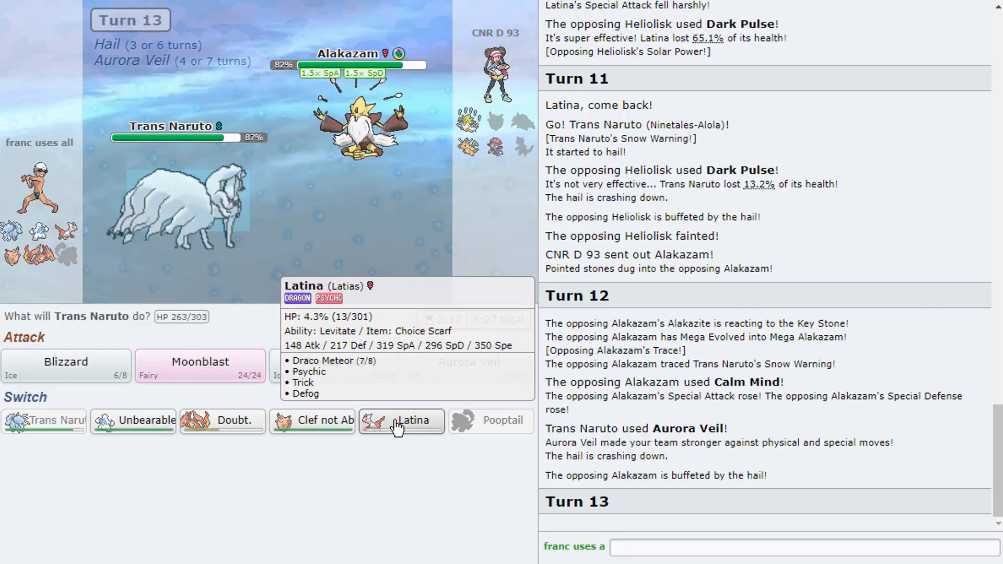
left_click(401, 419)
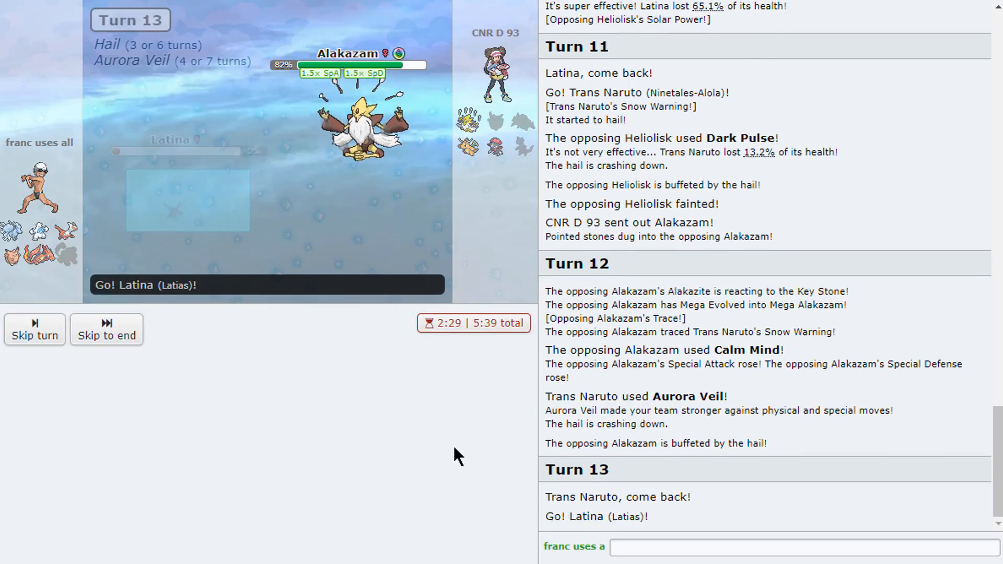
left_click(106, 330)
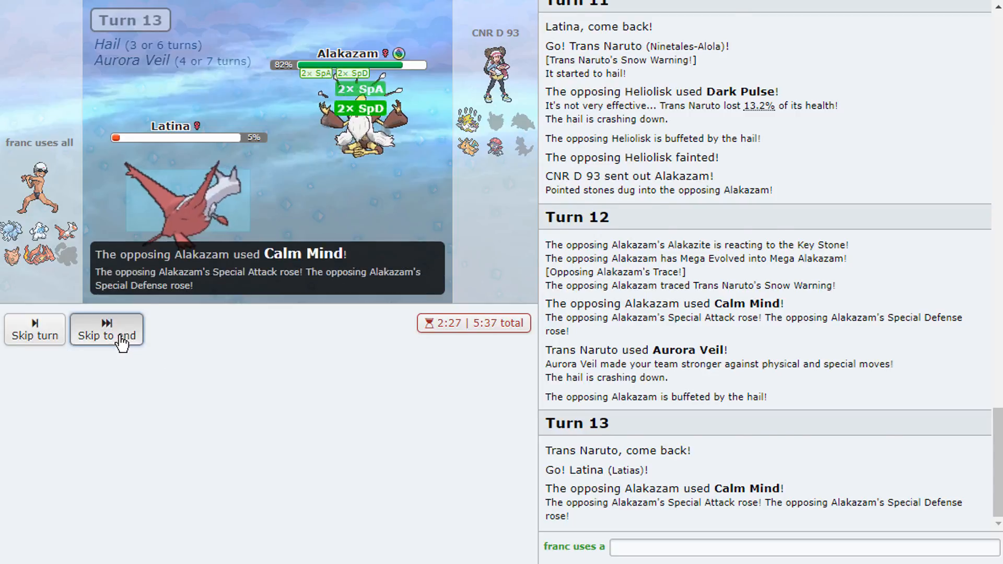
left_click(106, 330)
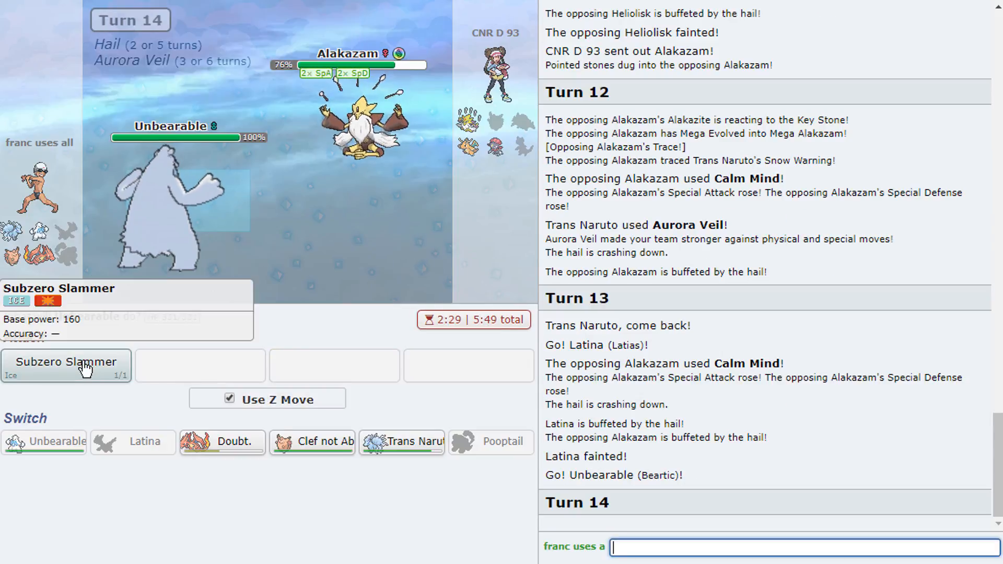
Use Subzero Slammer on Alakazam, then Icicle Crash on Dragonite.
left_click(66, 366)
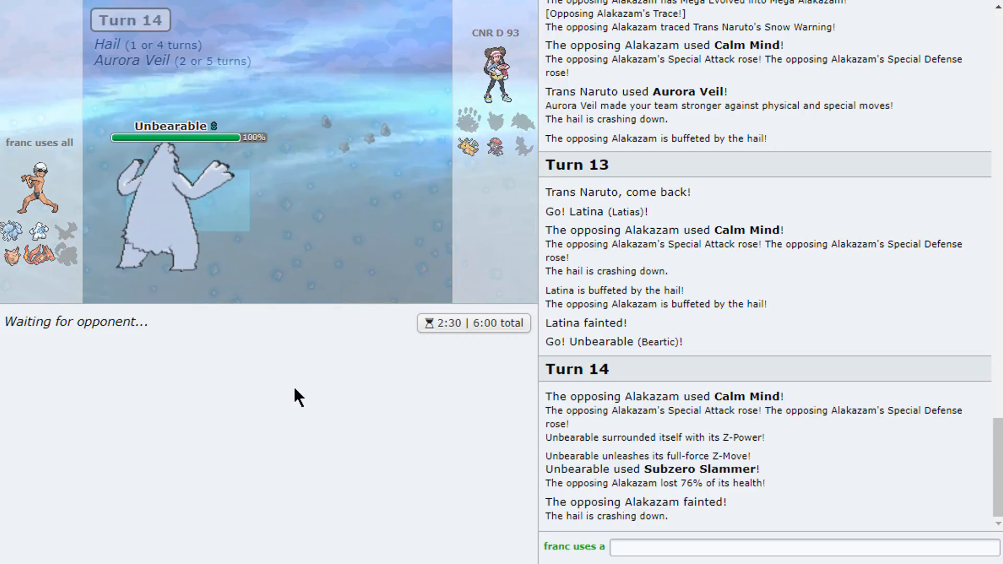
mouse_move(315, 413)
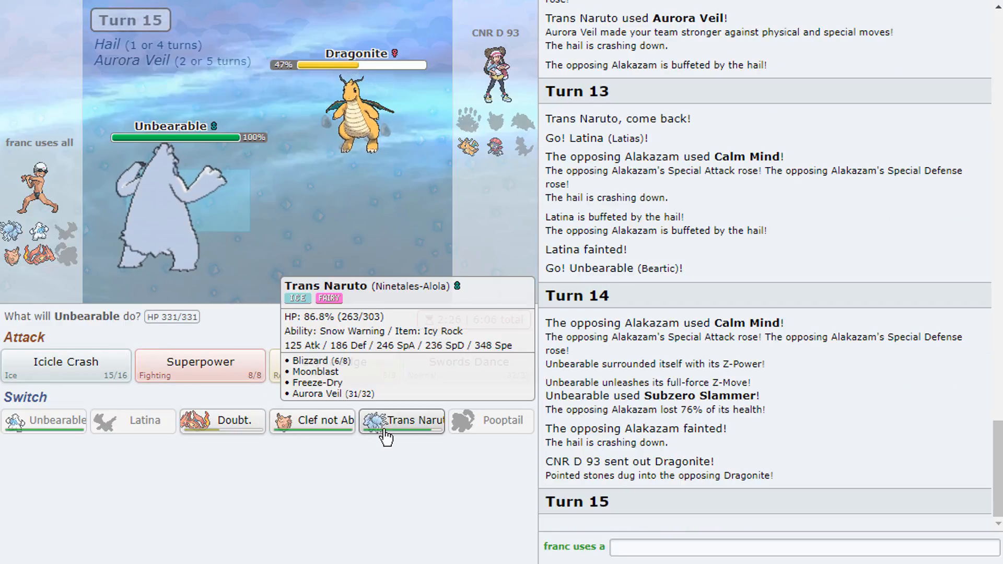
mouse_move(199, 361)
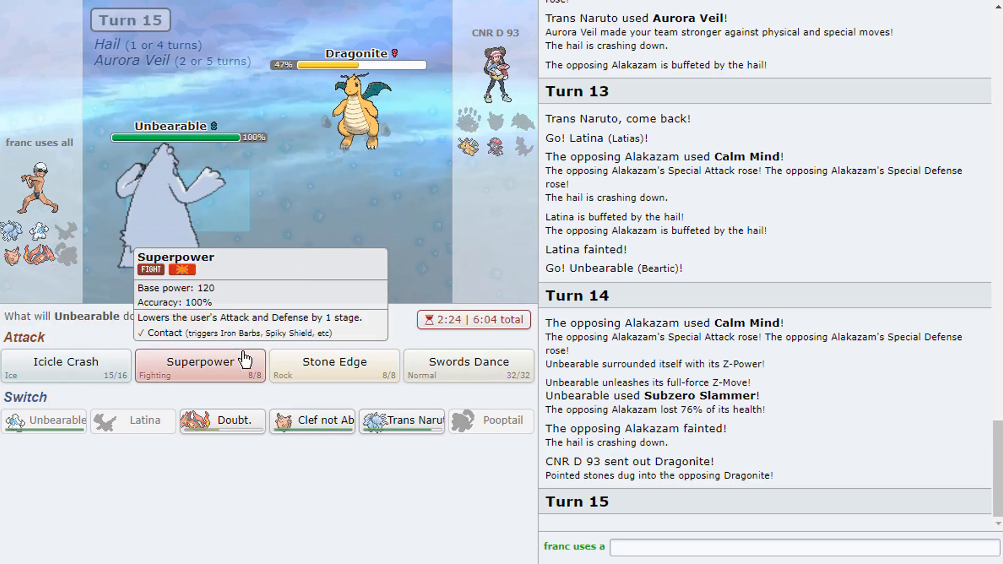
left_click(65, 365)
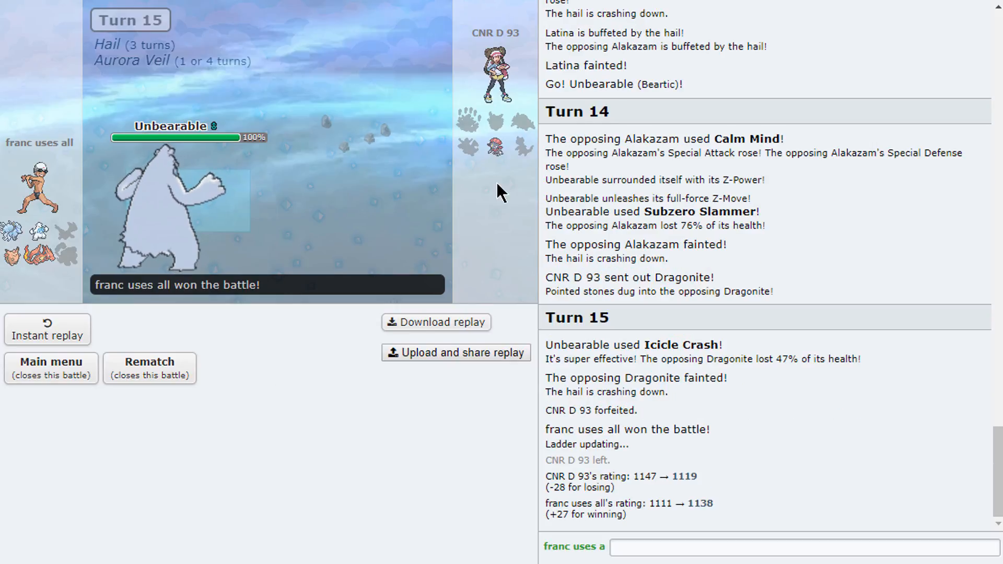
mouse_move(495, 122)
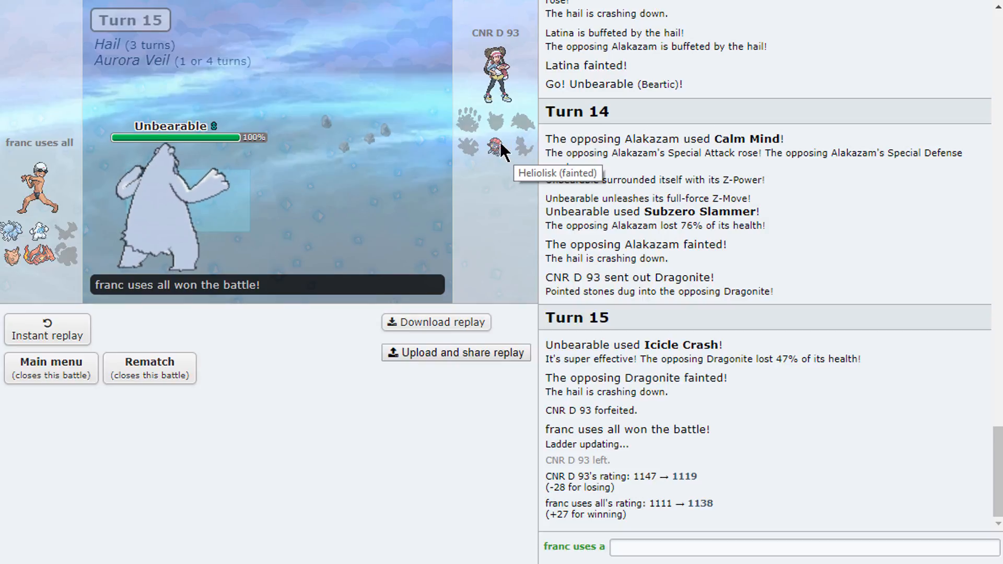
mouse_move(566, 148)
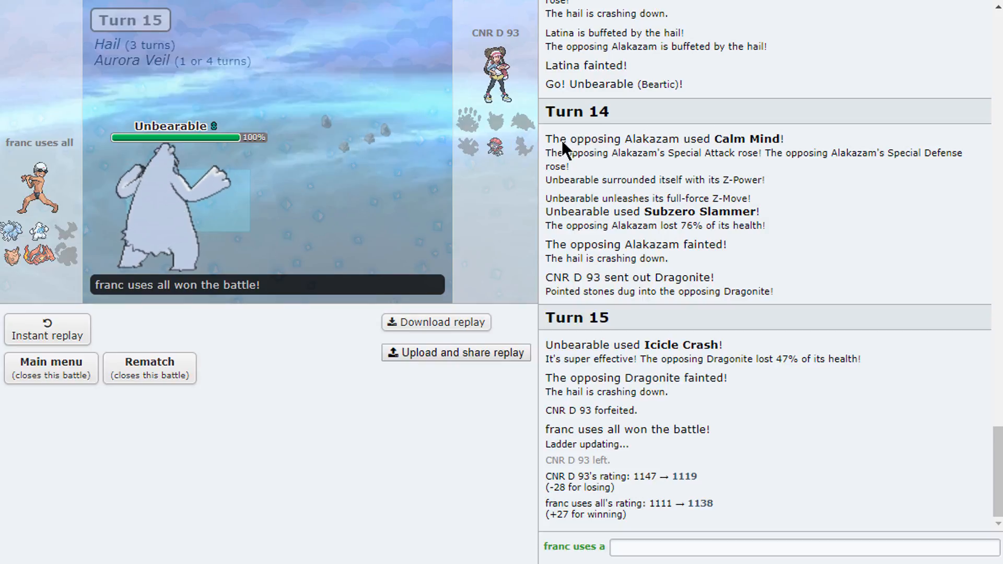
mouse_move(352, 498)
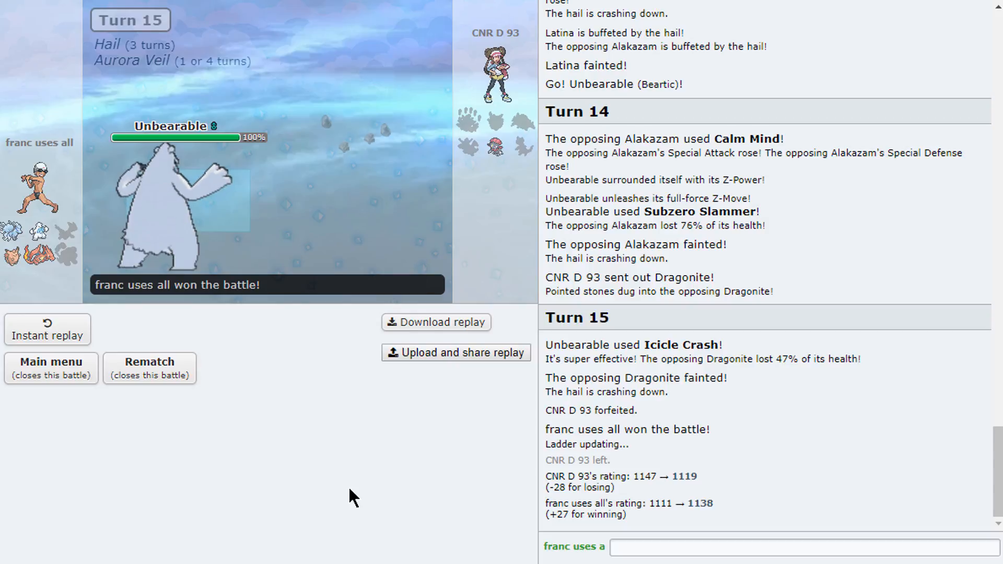
mouse_move(295, 252)
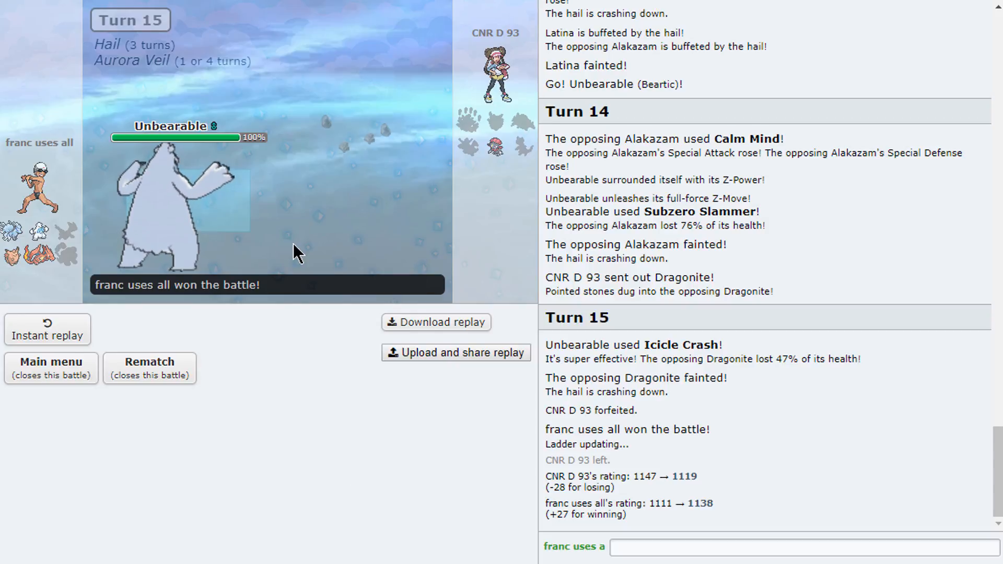
mouse_move(192, 195)
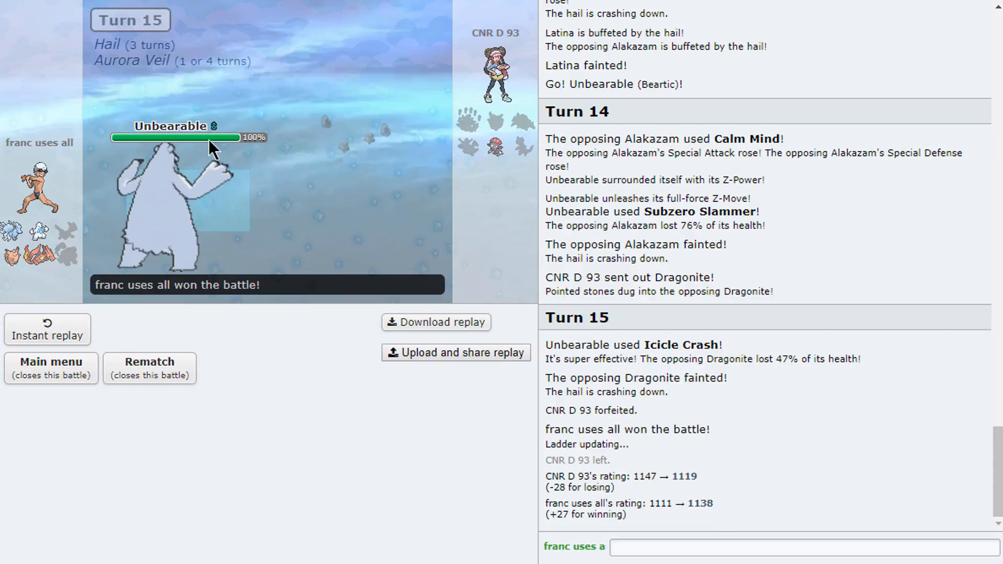
mouse_move(429, 389)
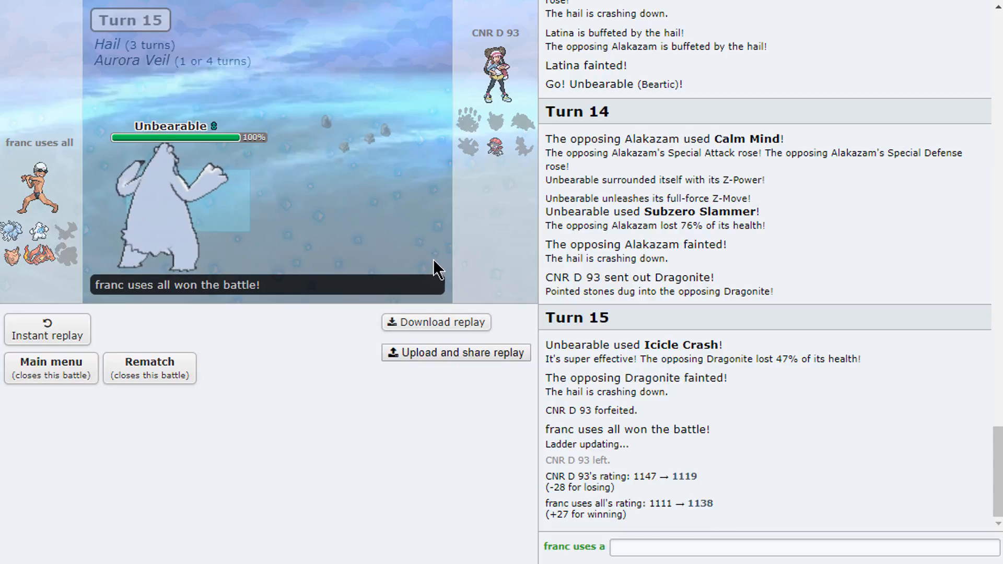
mouse_move(478, 206)
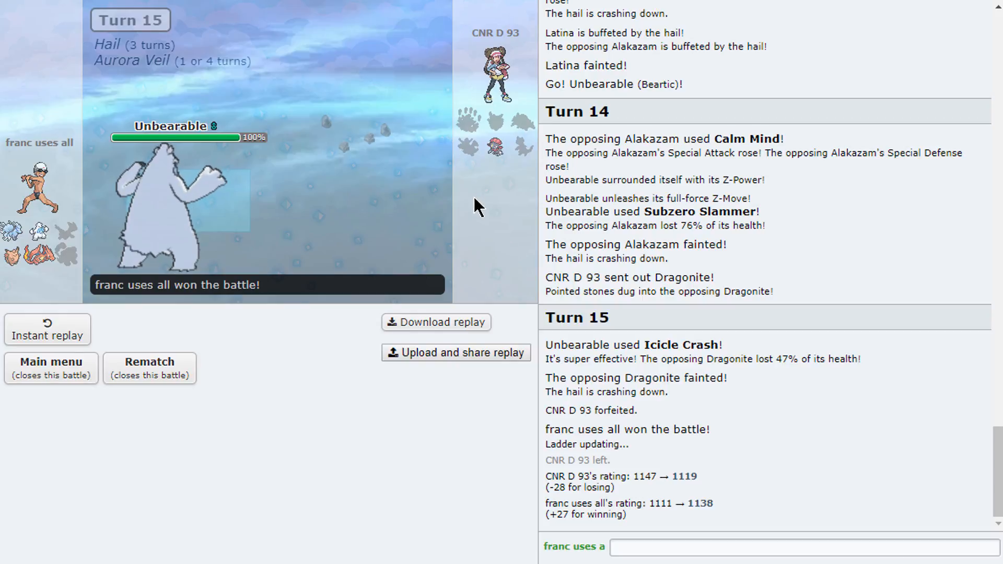
mouse_move(320, 328)
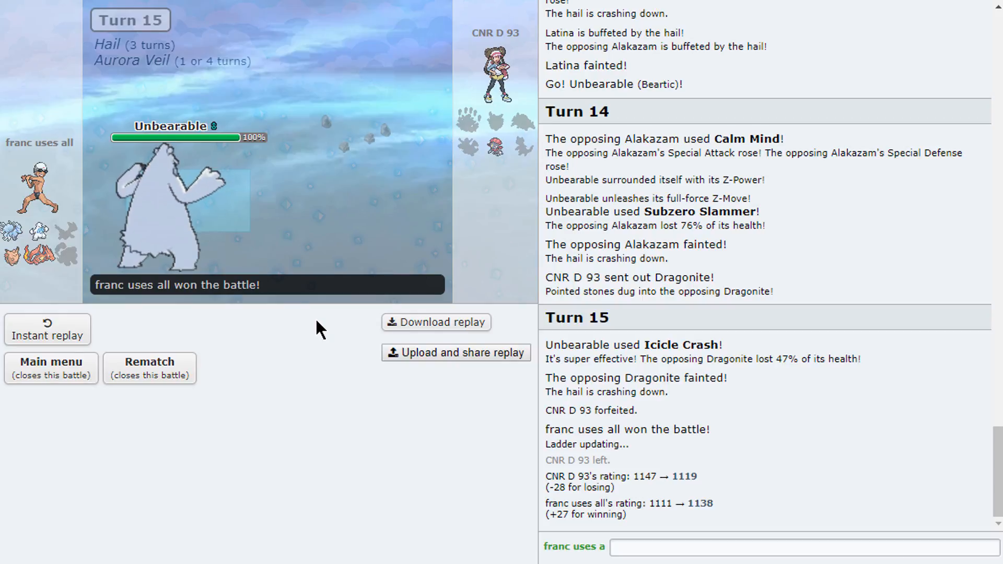